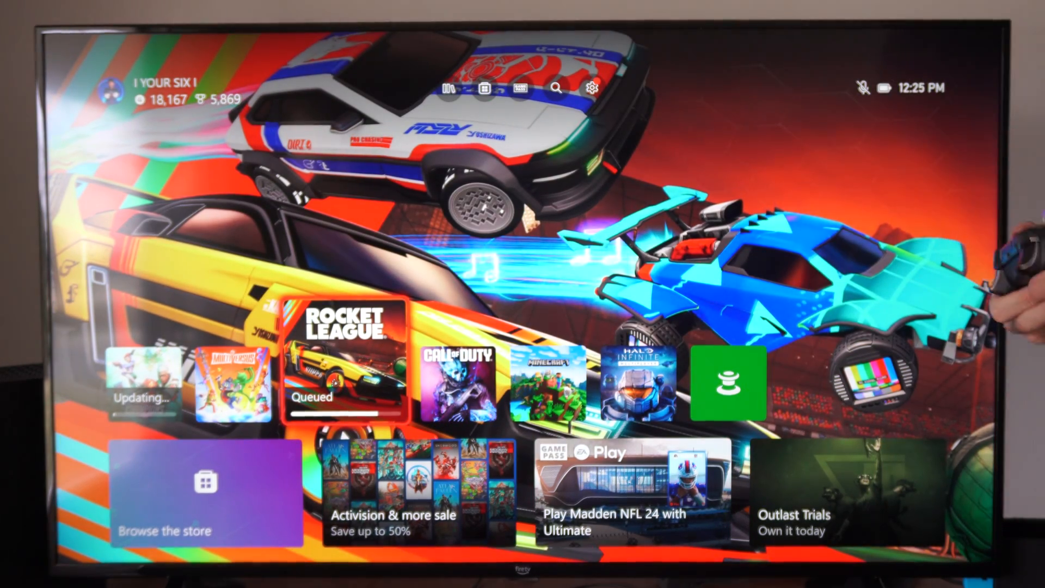
Show the guide's quick Queue overview with Overwatch 2 updating and Rocket League queued
key(xbox)
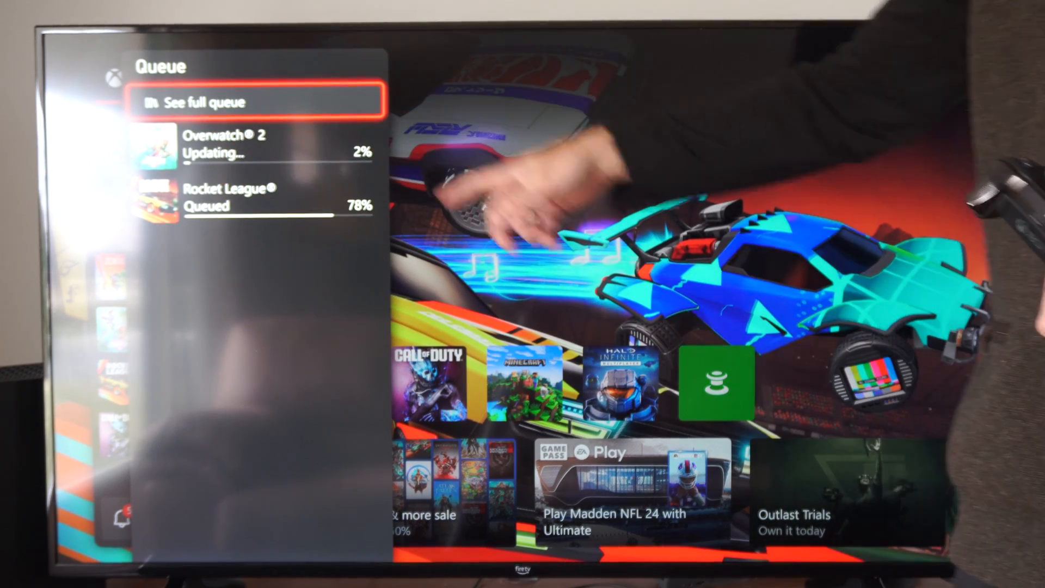
Expand to the full installing queue listing Overwatch 2 and Rocket League
key(Down)
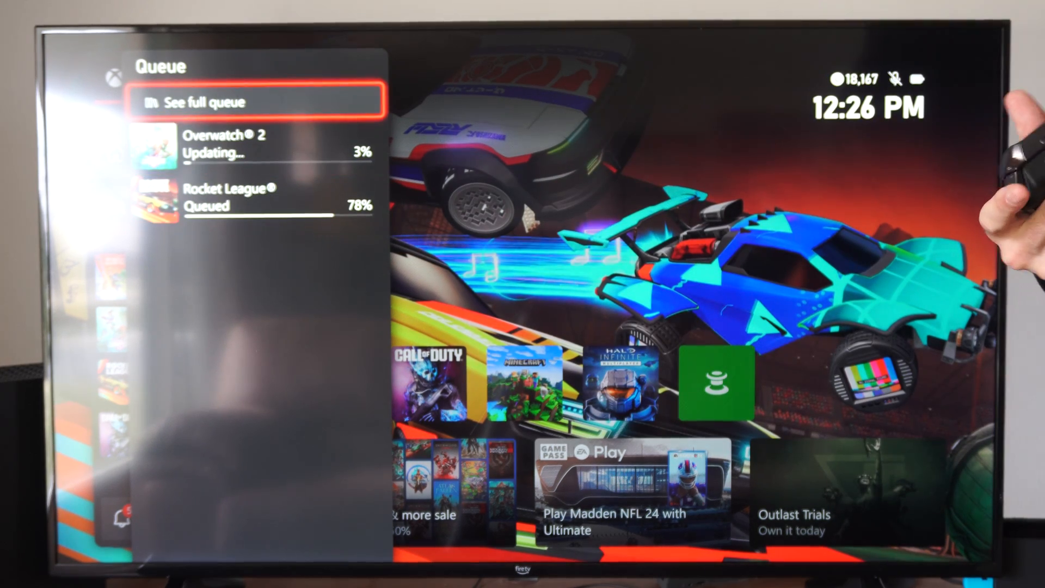
click(256, 103)
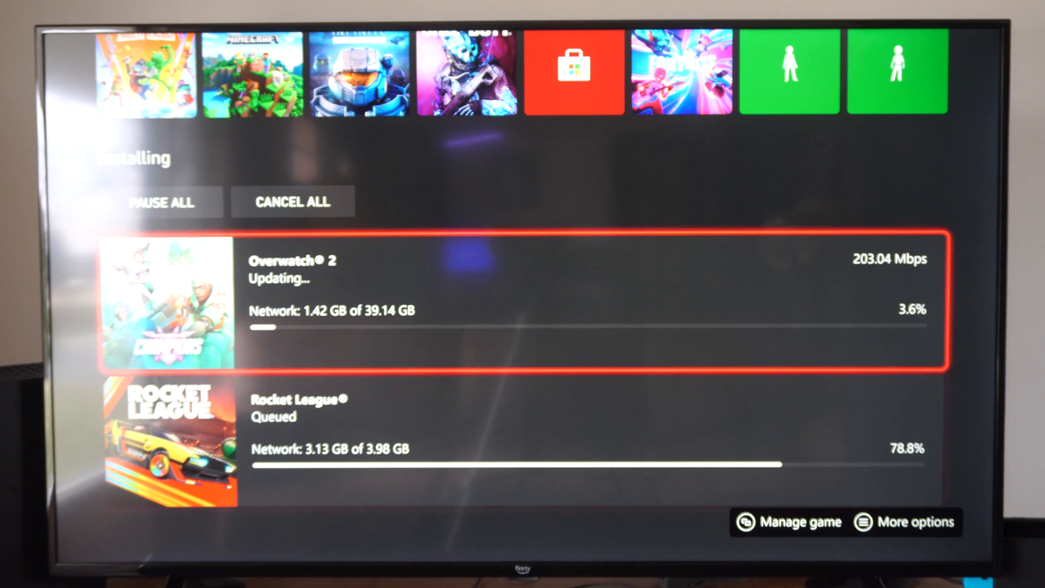
Update Rocket League now so it leads the queue, and pause the Overwatch 2 update
click(904, 521)
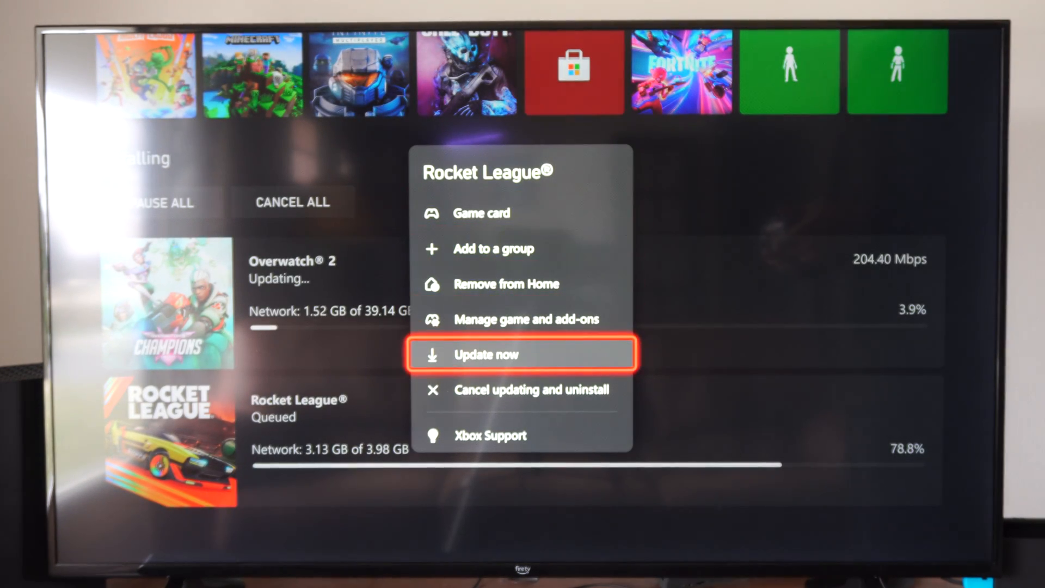
key(Down)
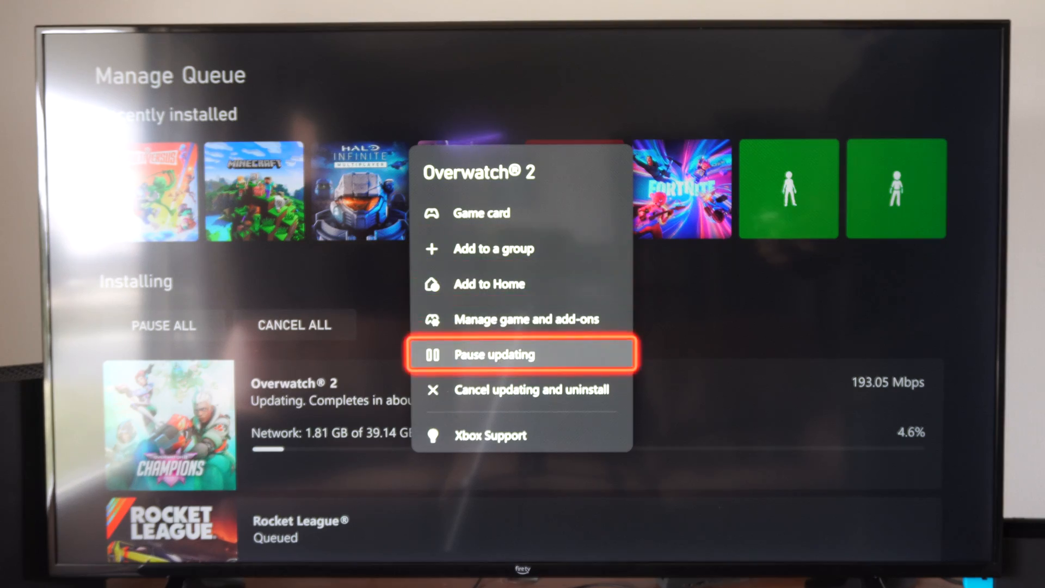
key(Up)
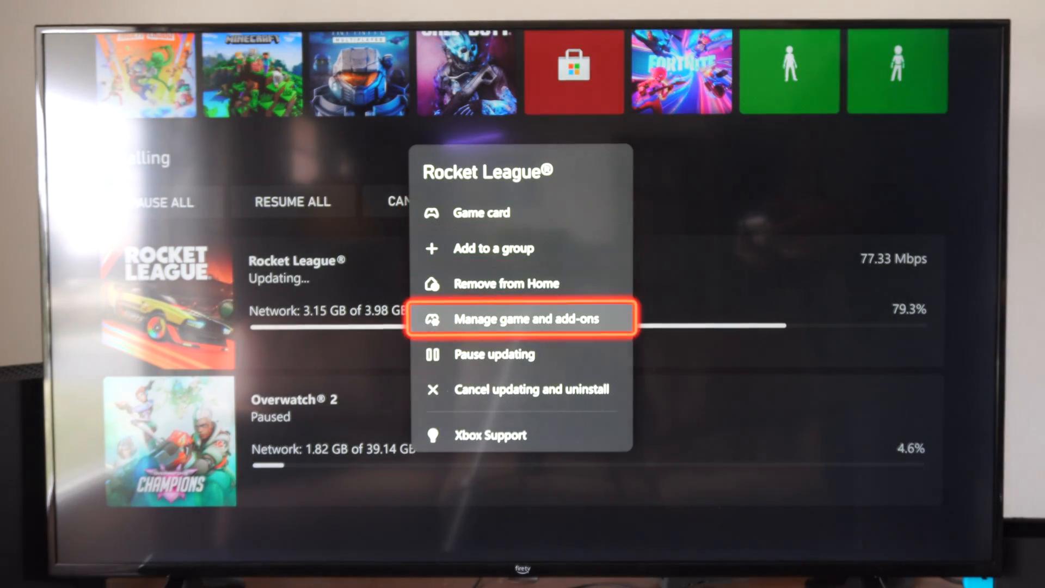
click(524, 318)
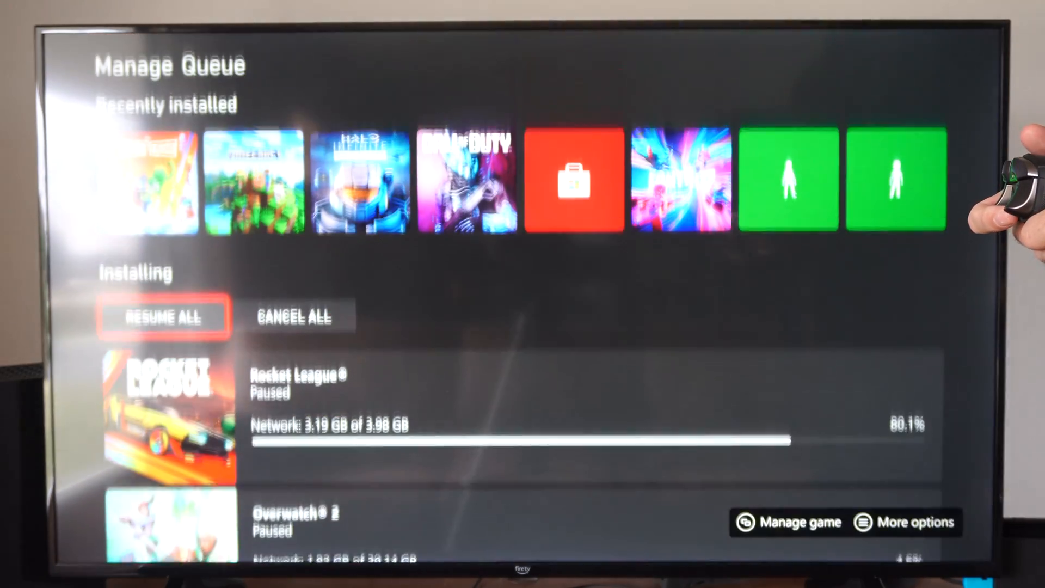
Go to My games & apps and enter its Manage section showing queue and updates
click(163, 316)
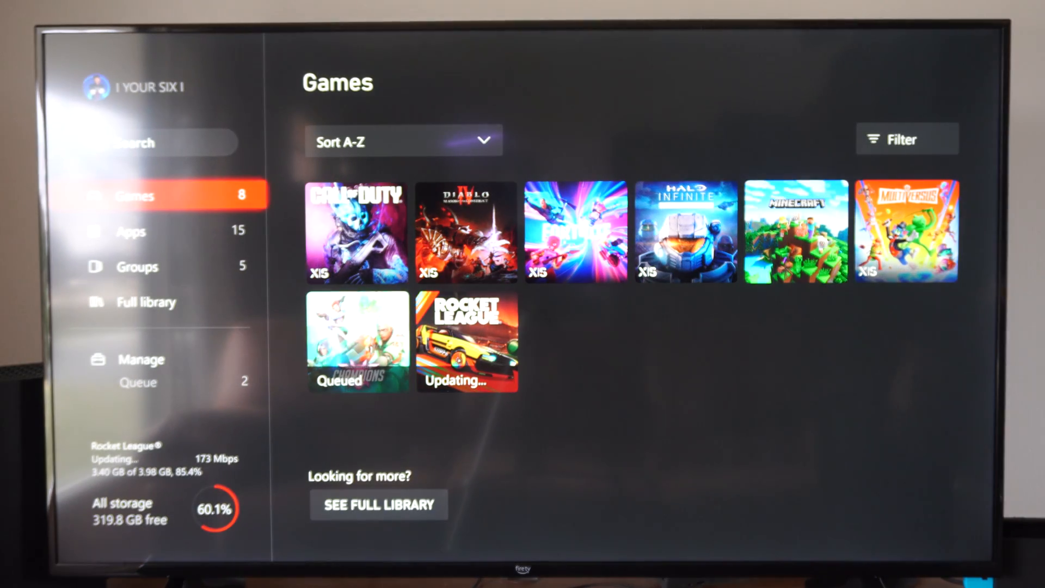
click(140, 360)
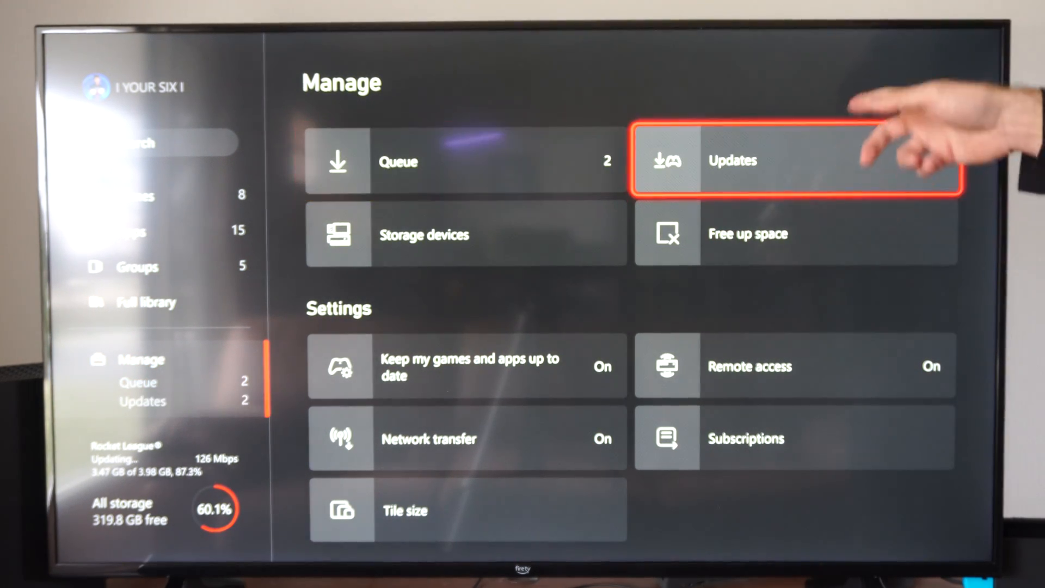
Queue the pending Fortnite and Diablo IV updates via Update All
click(795, 160)
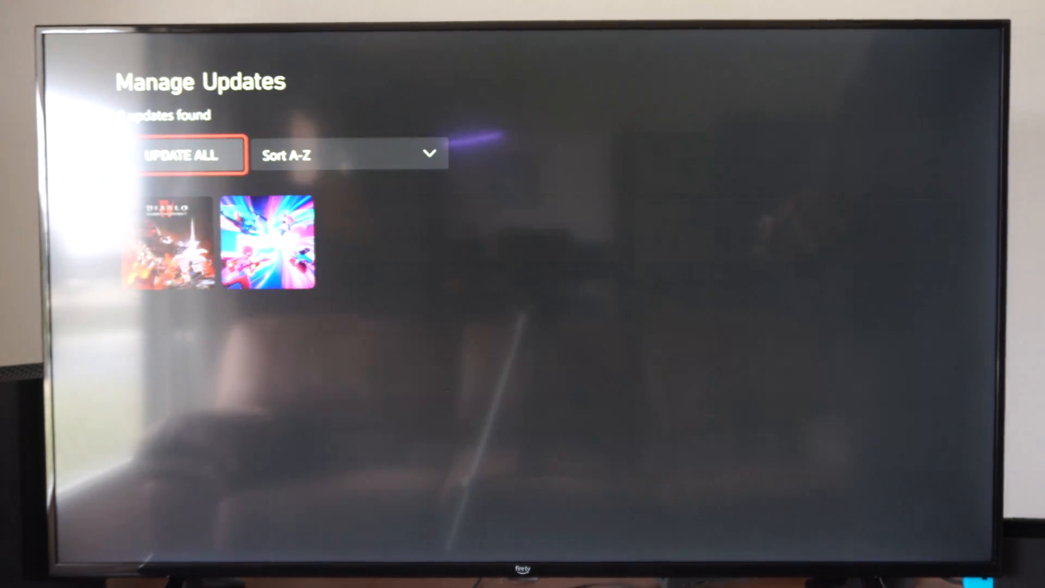
click(190, 155)
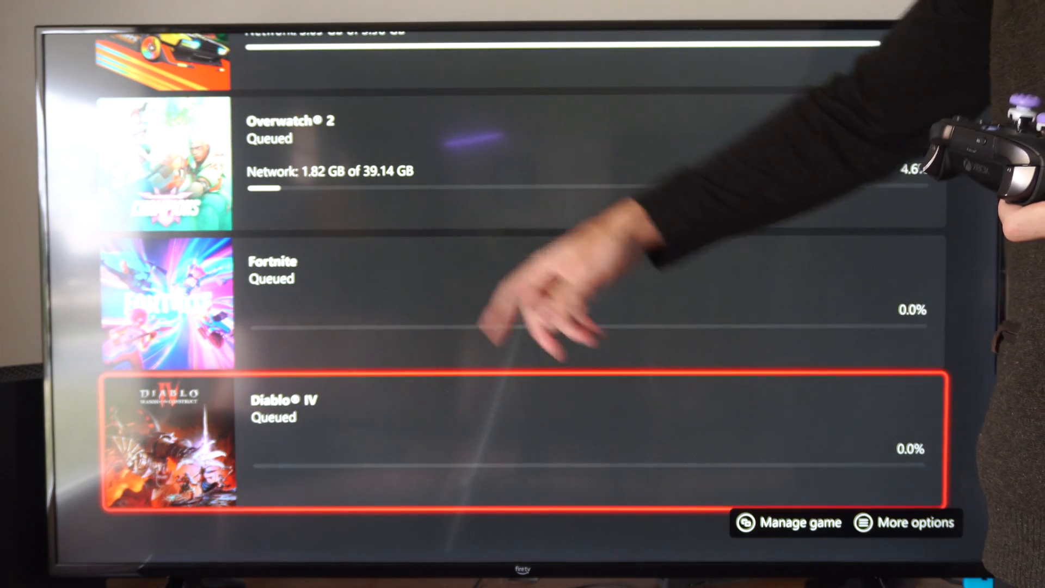
key(Up)
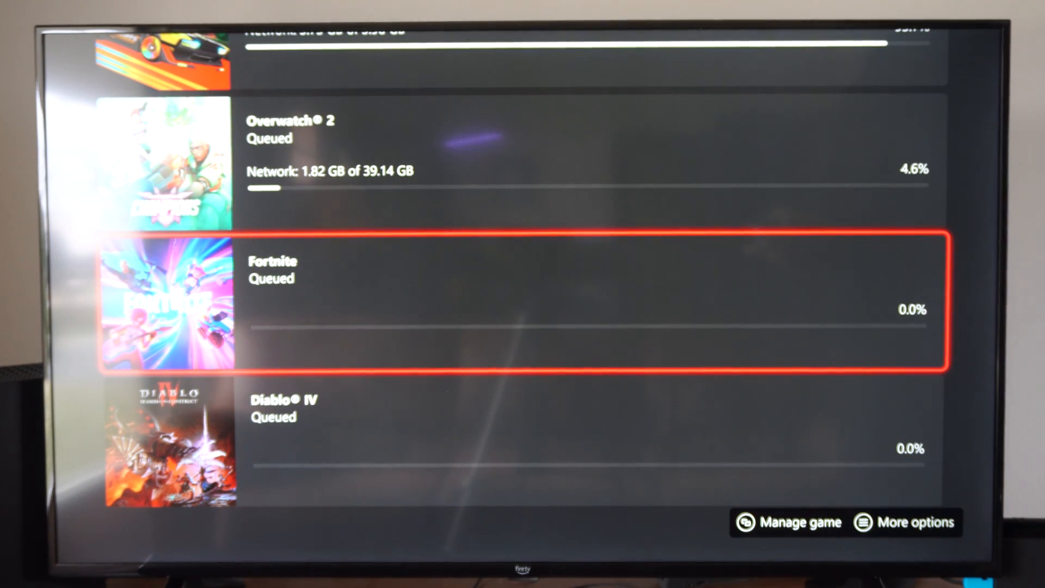
Request Cancel All on Manage Queue, raising the 'Clear the queue?' confirmation
click(904, 521)
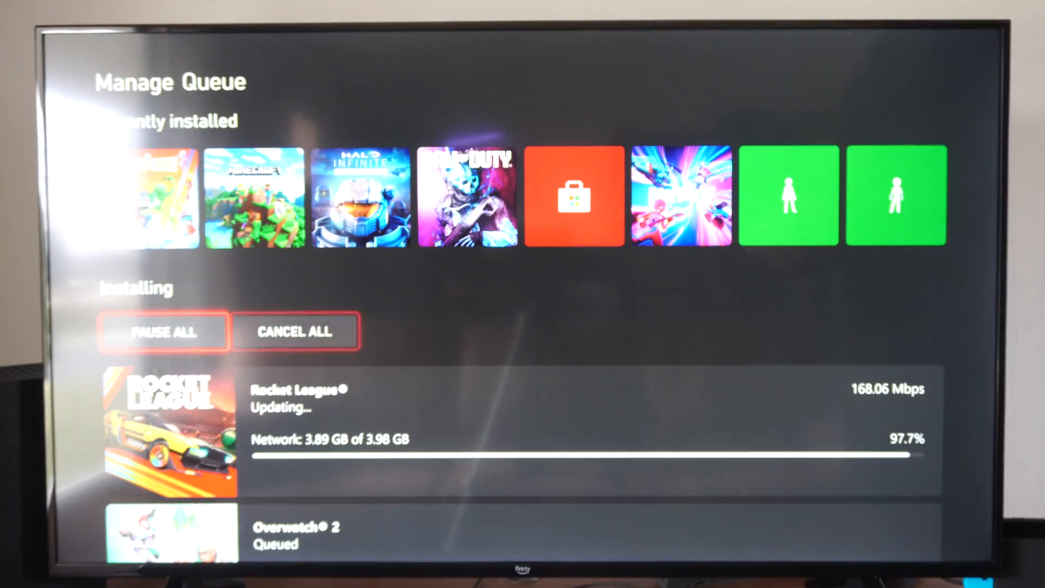
click(295, 331)
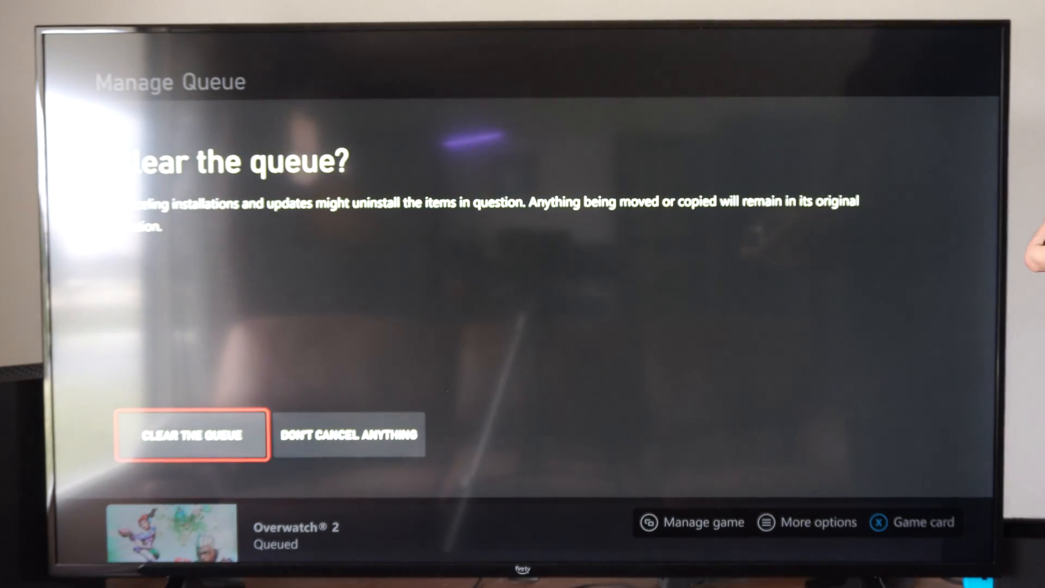